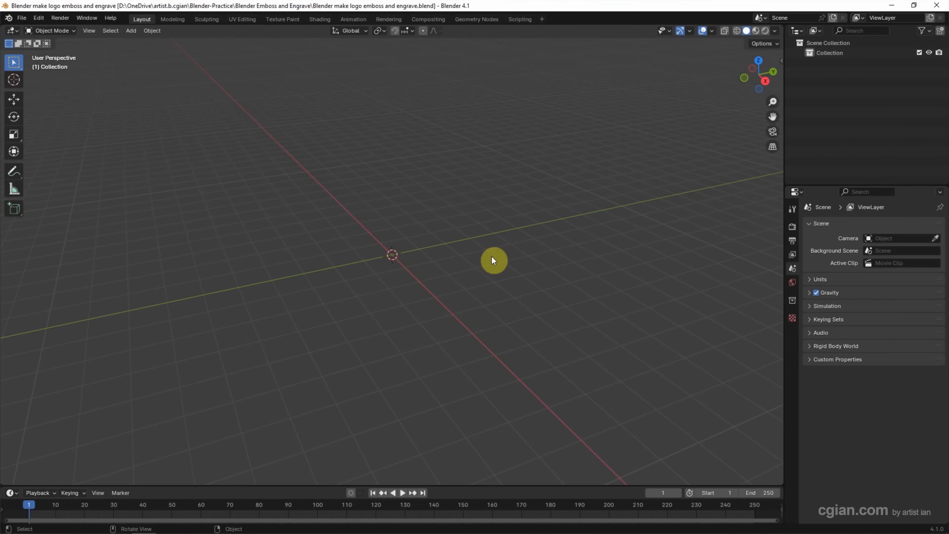
Add a Plane mesh at the scene origin from the viewport's Add menu.
left_click(131, 30)
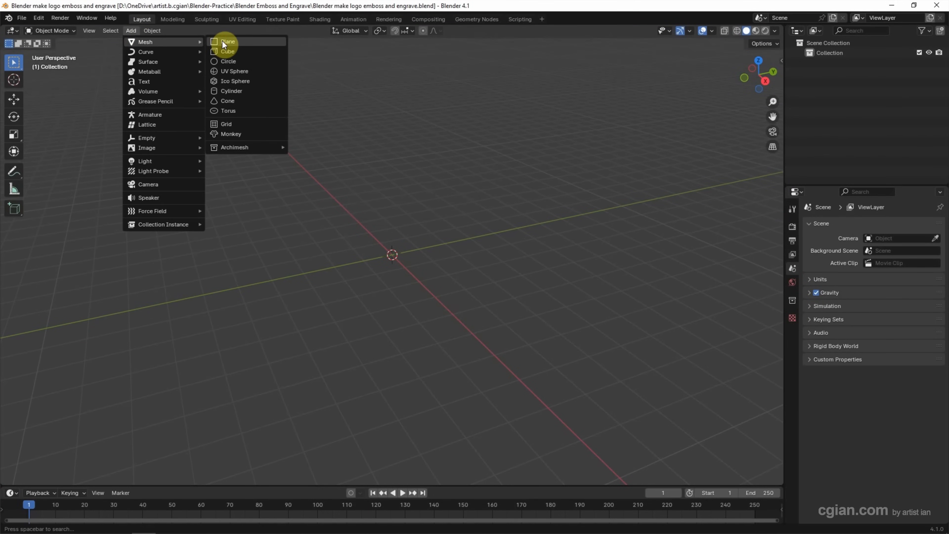
left_click(227, 41)
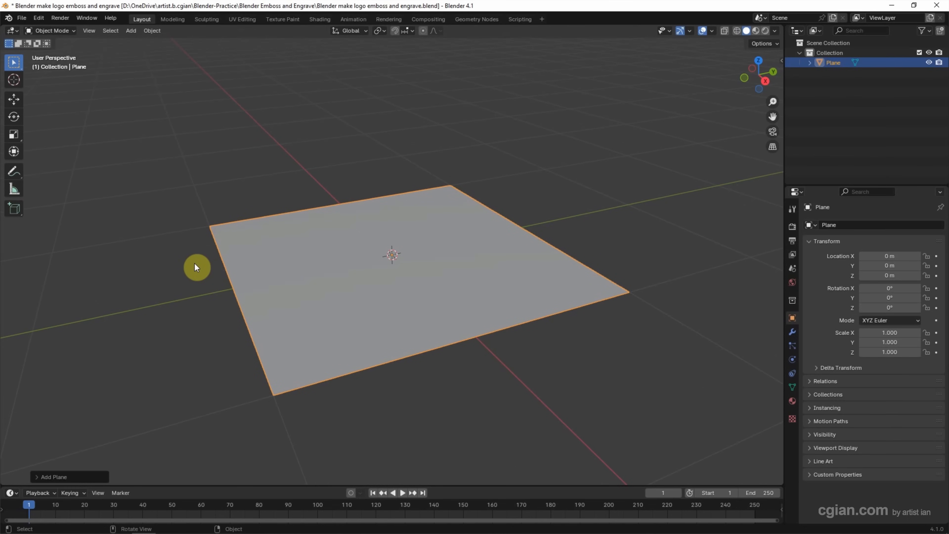
mouse_move(172, 201)
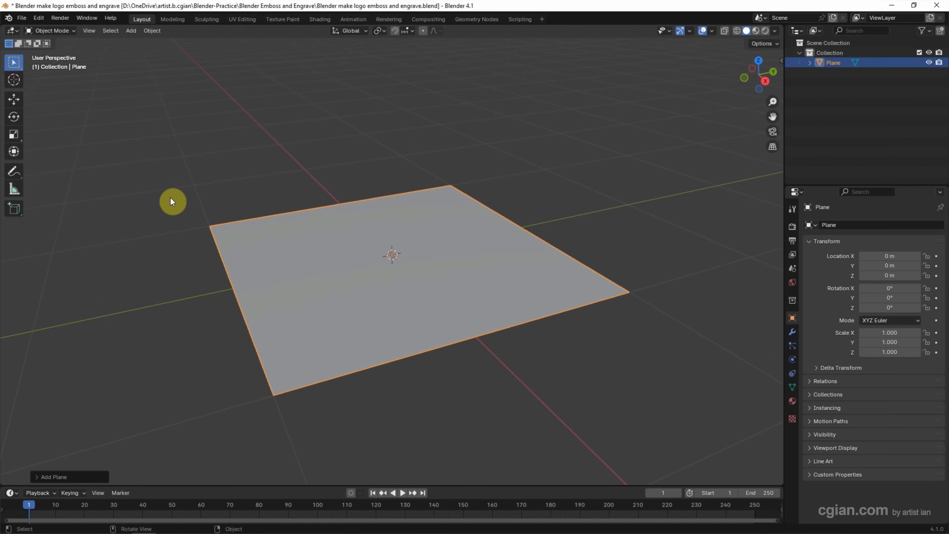
Subdivide the plane's mesh with Number of Cuts raised to 10, then return to Object Mode.
key("Tab")
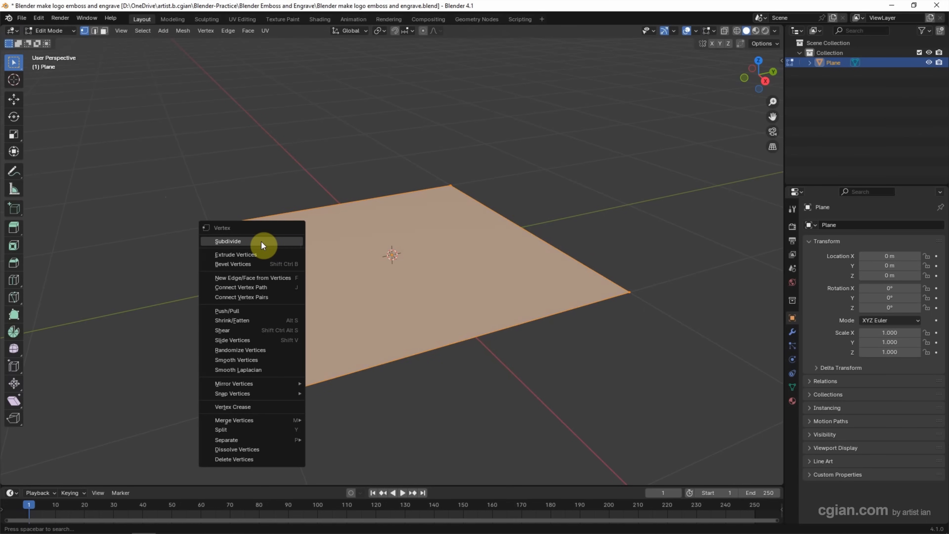
left_click(227, 241)
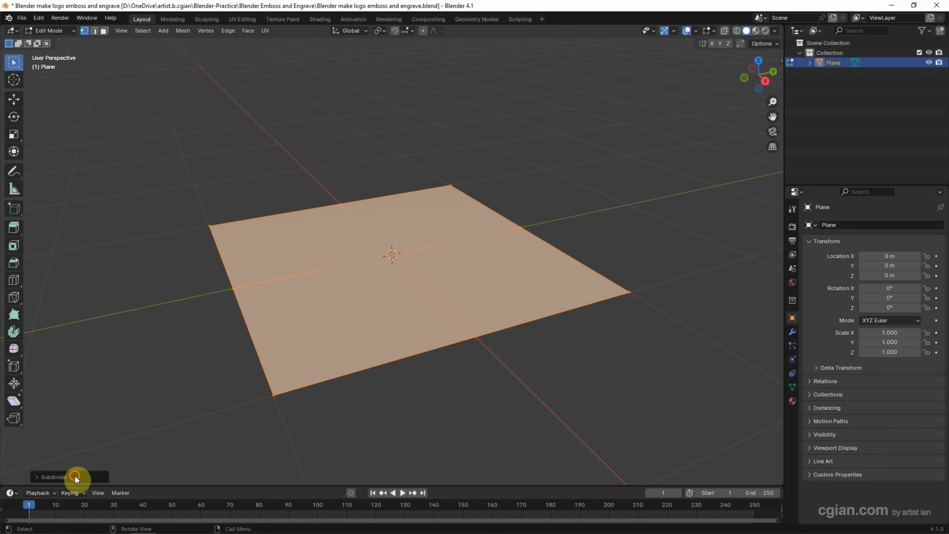
left_click(53, 477)
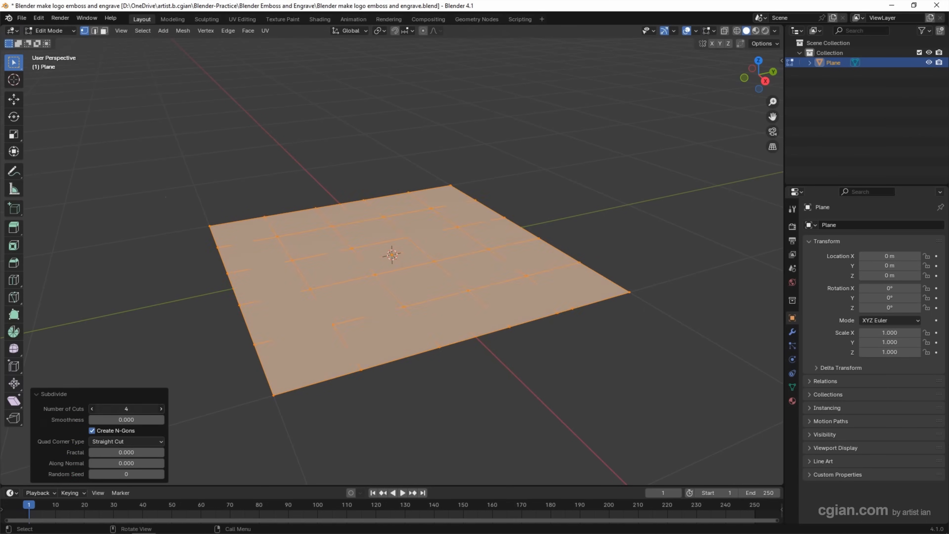
left_click_drag(126, 409, 149, 409)
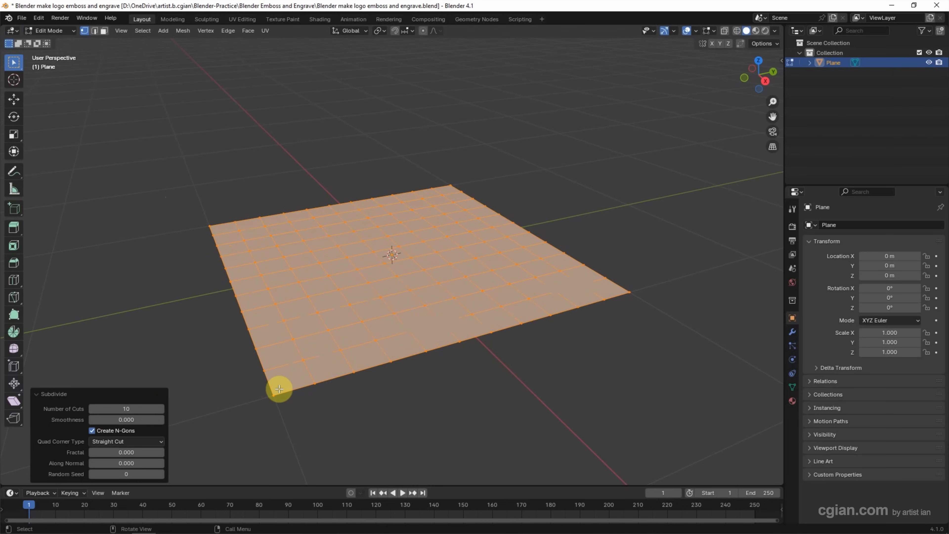
left_click(49, 30)
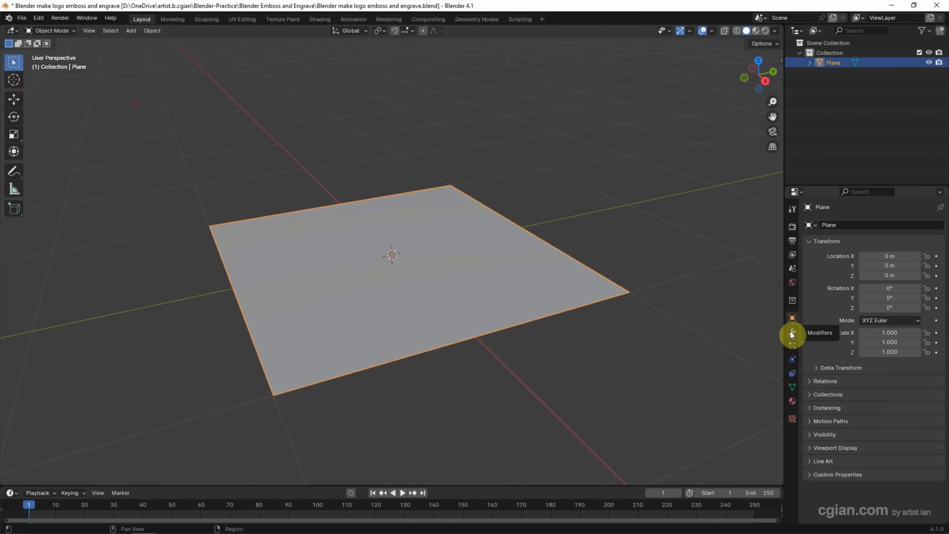
Add a Subdivision Surface modifier at viewport level 5 with Boundary Smooth set to Keep Corners.
left_click(792, 332)
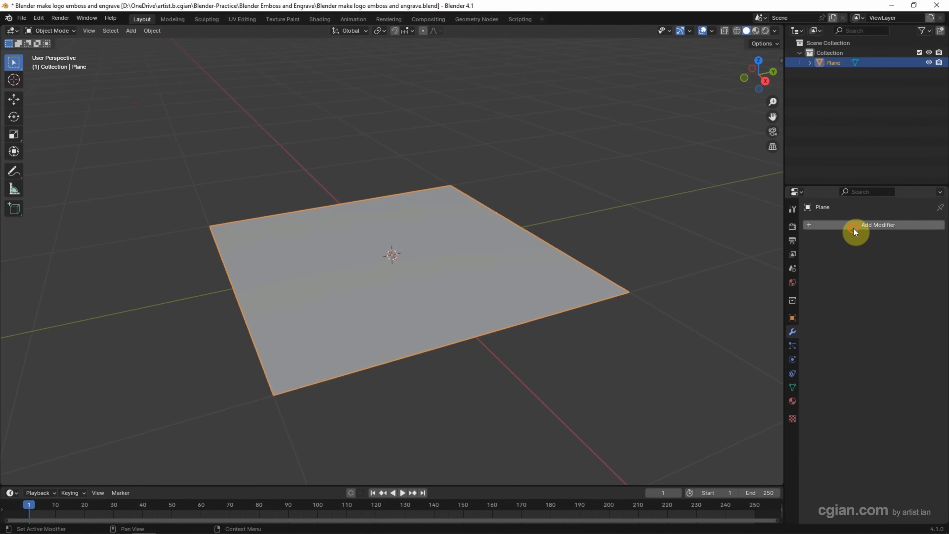
left_click(877, 225)
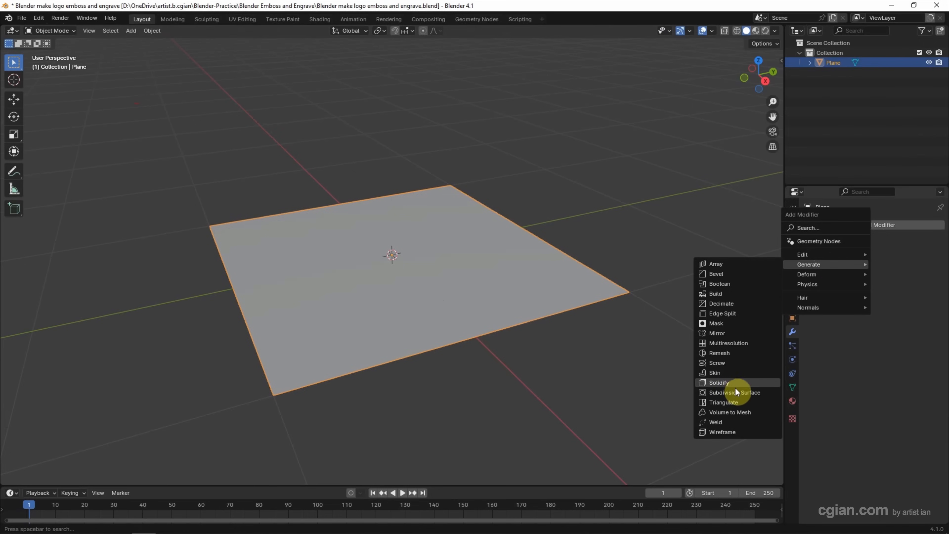
mouse_move(734, 392)
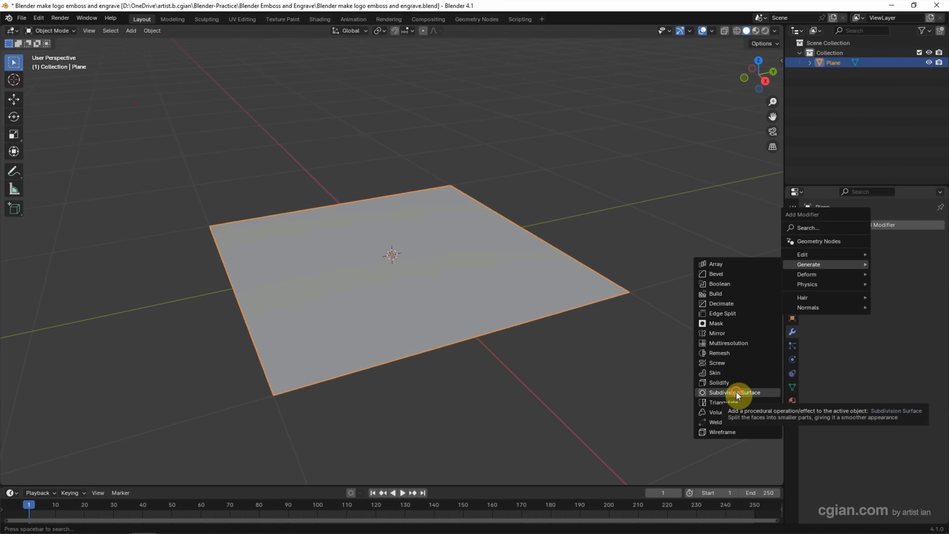
left_click(734, 392)
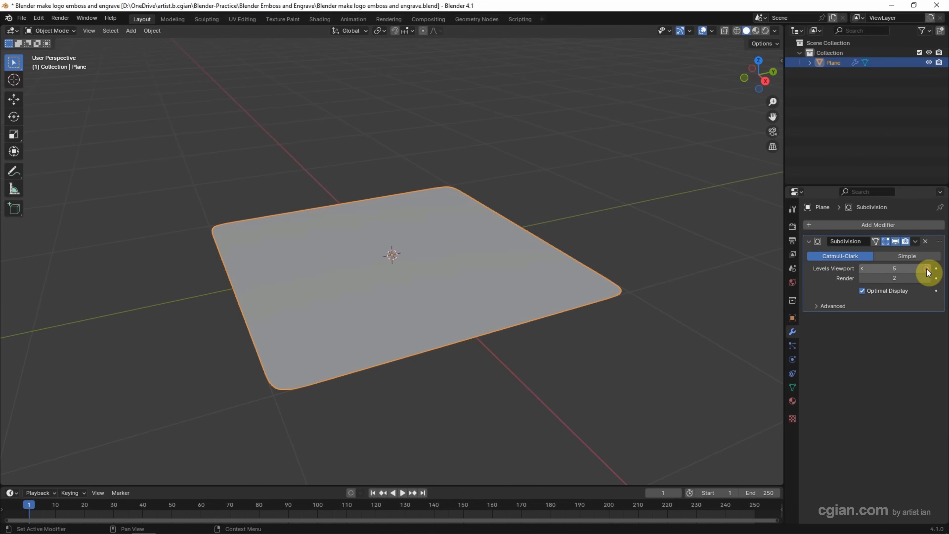
mouse_move(717, 297)
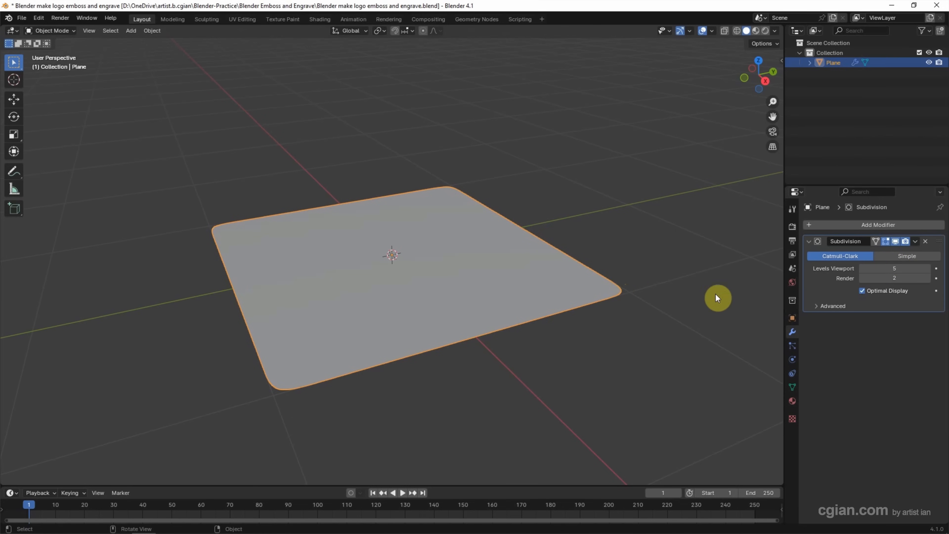
left_click(832, 306)
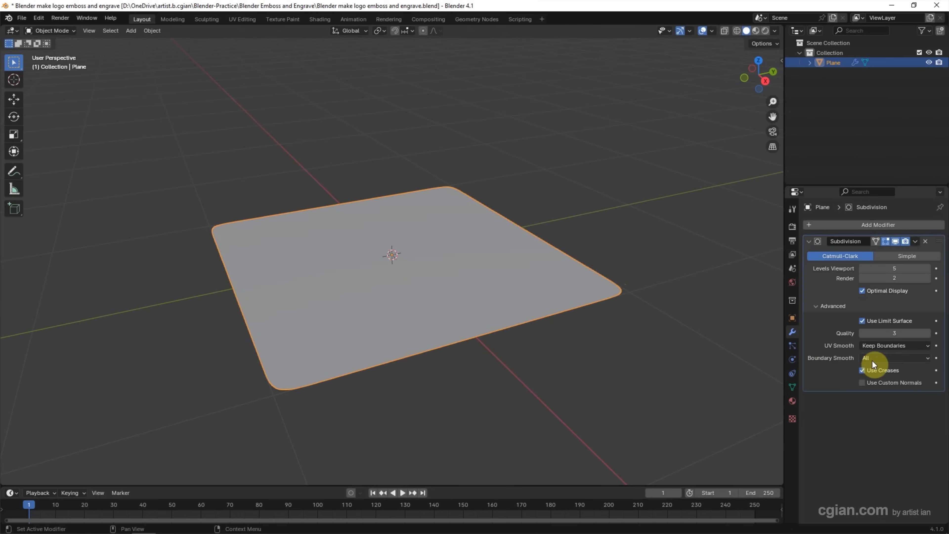
left_click(895, 357)
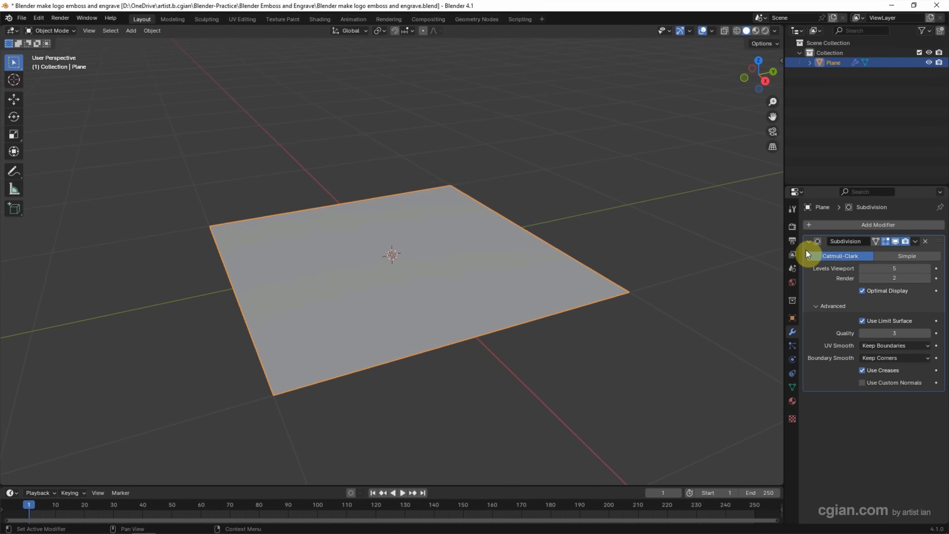
left_click(809, 241)
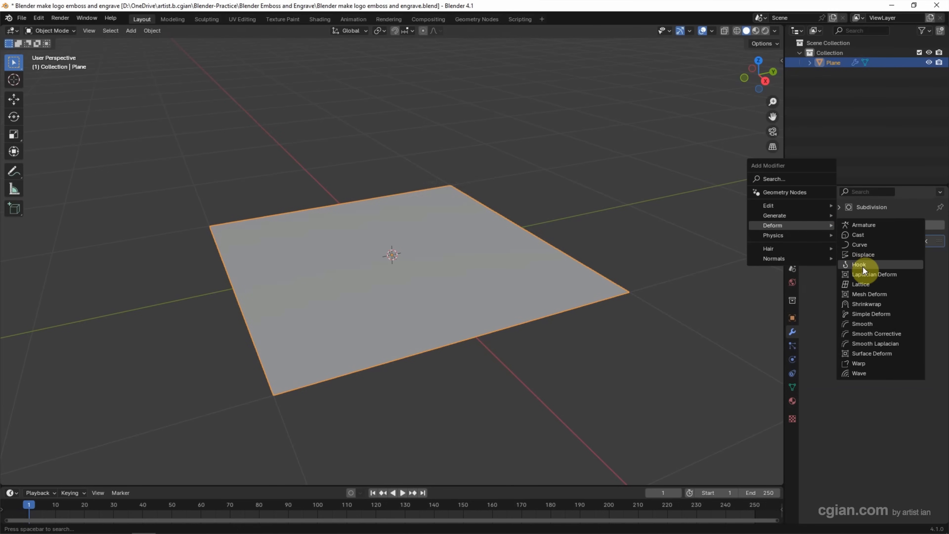
Add a Displace modifier after the subdivision and create a new texture for it.
left_click(862, 254)
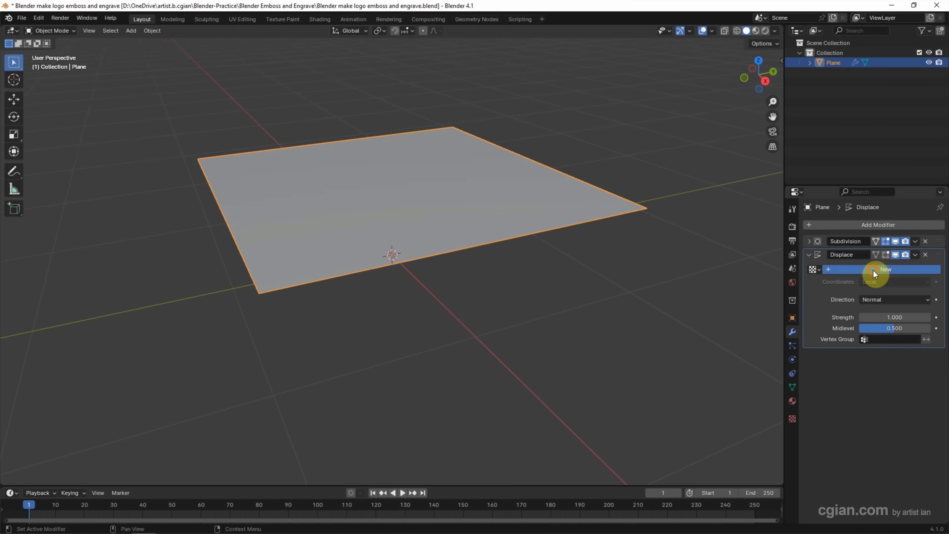
left_click(885, 269)
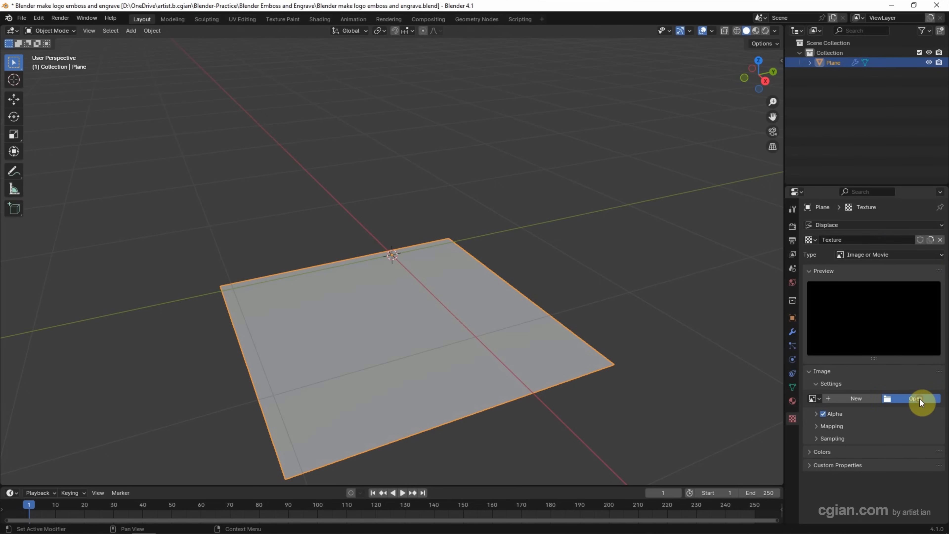
Load logo and text.jpg from the file browser as the displacement texture's image.
left_click(916, 399)
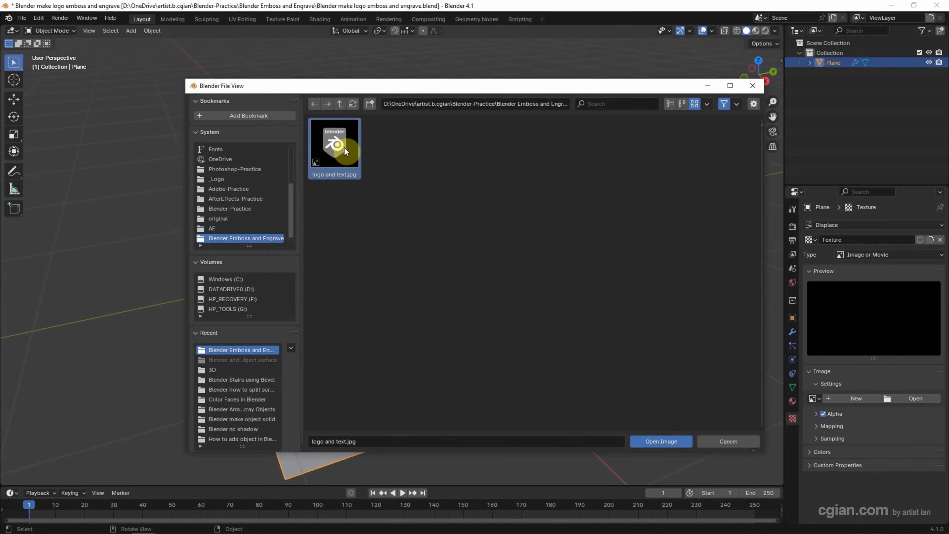
left_click(661, 442)
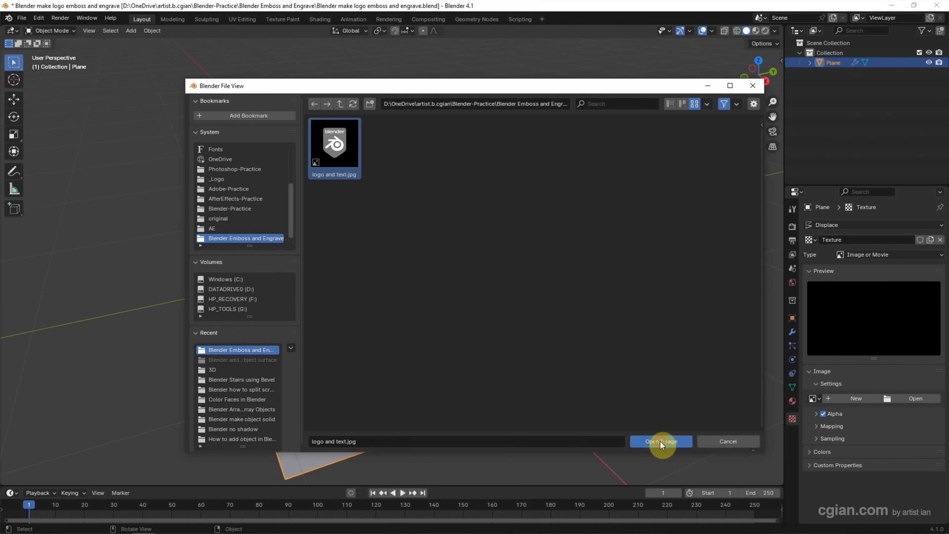
left_click(660, 440)
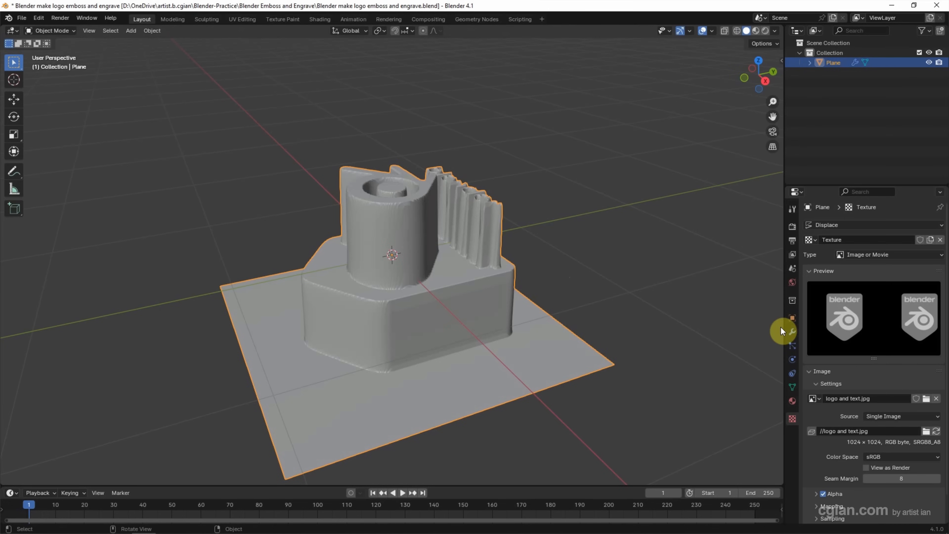
Set Displace strength to 0.1 and midlevel to 0.000, then view the embossed logo from above.
left_click(792, 332)
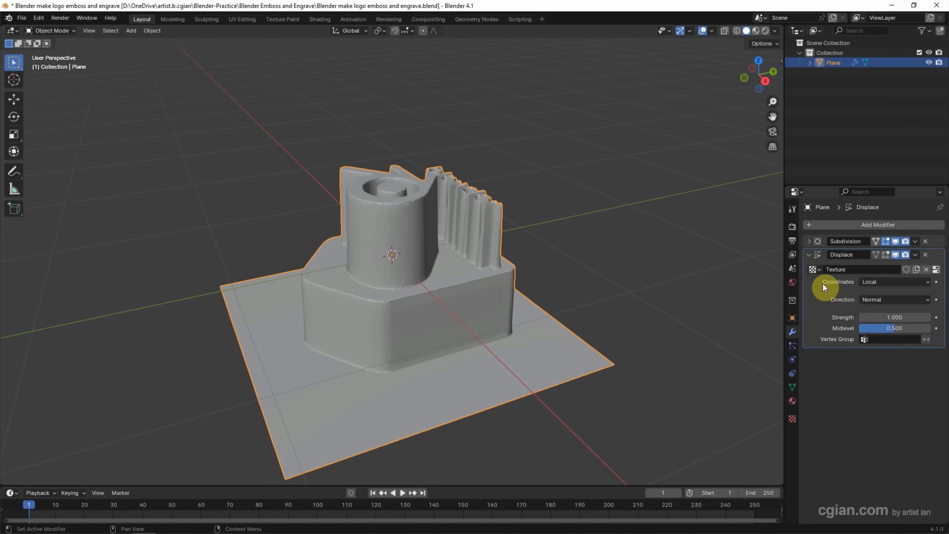
left_click(894, 317)
type("0.10")
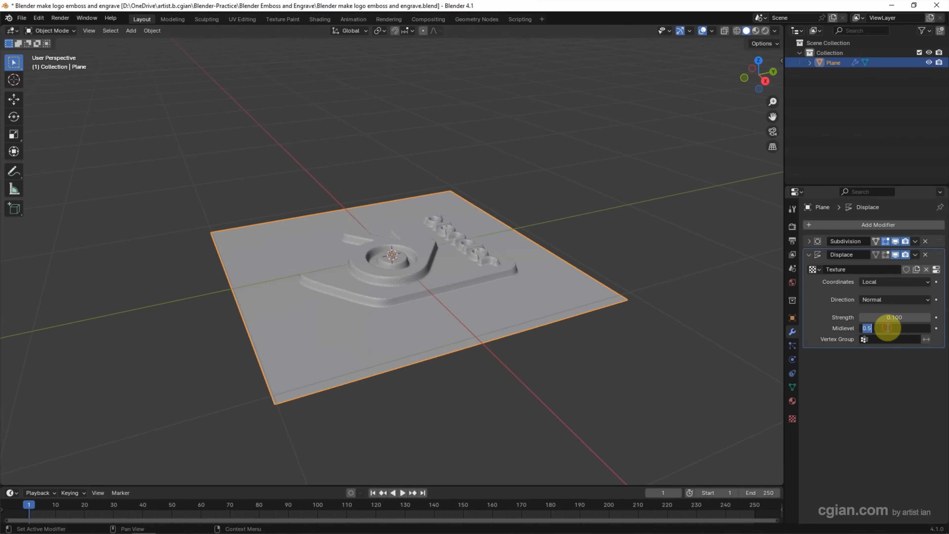
type("0.000")
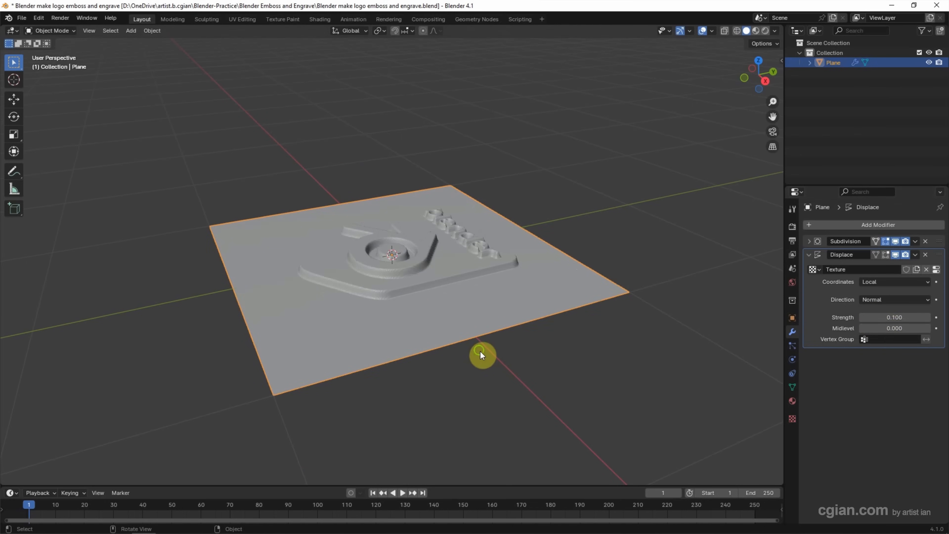
left_click_drag(481, 355, 526, 345)
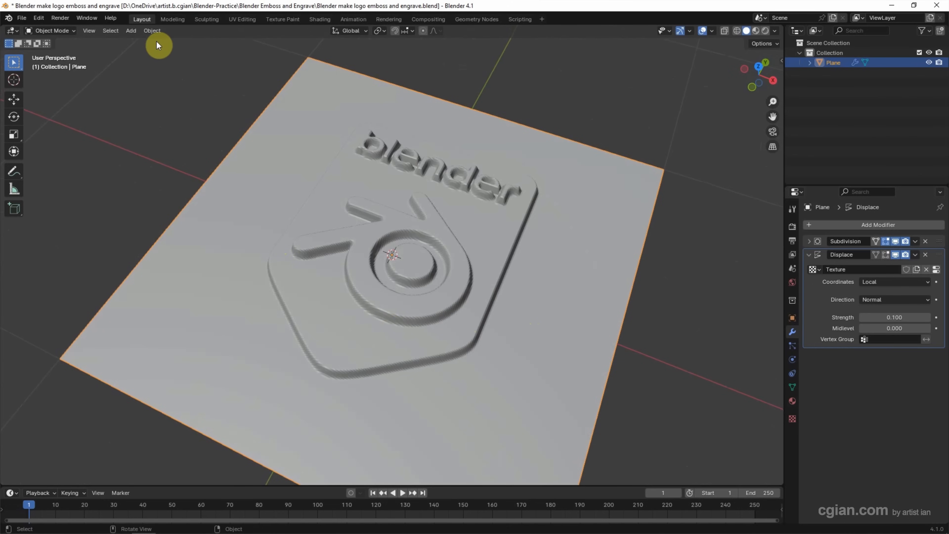
Apply Shade Smooth to the embossed plane and reselect the Displace strength value.
left_click(152, 30)
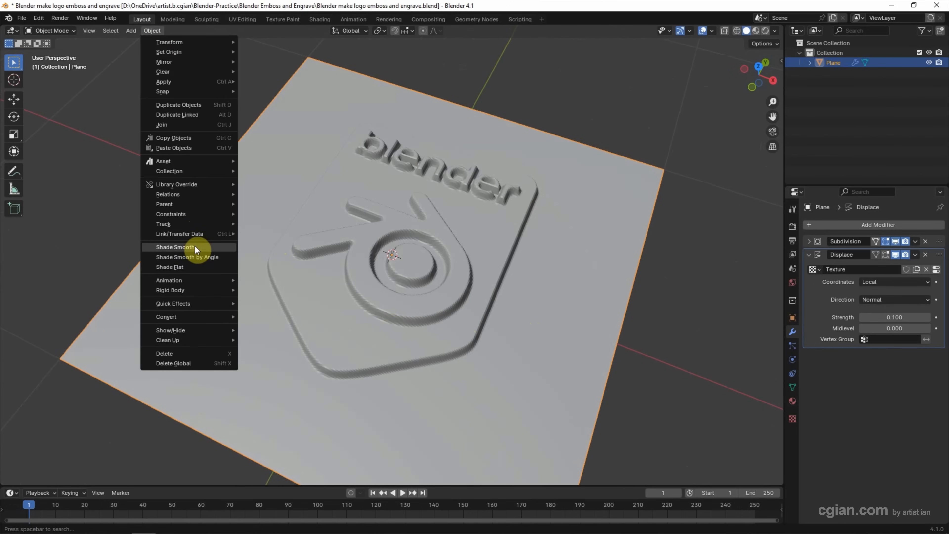
left_click(176, 247)
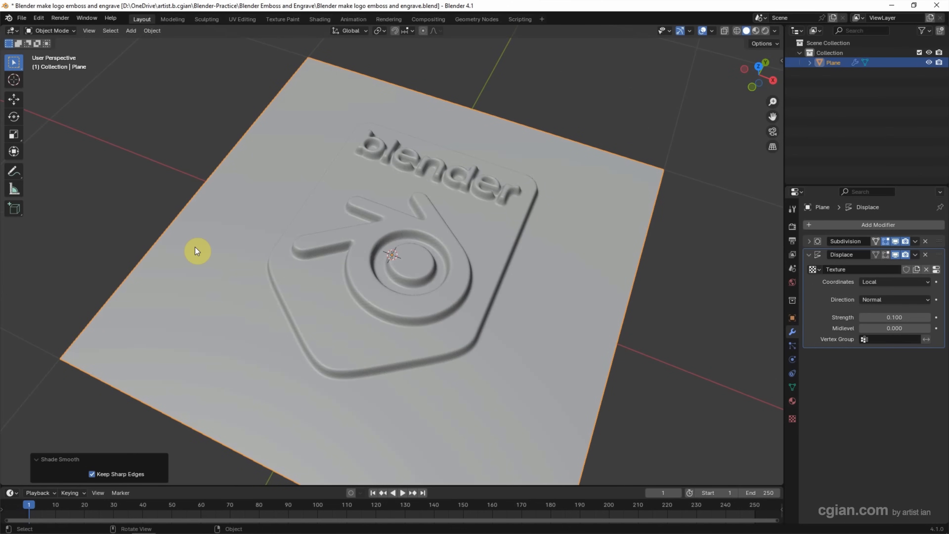
mouse_move(204, 251)
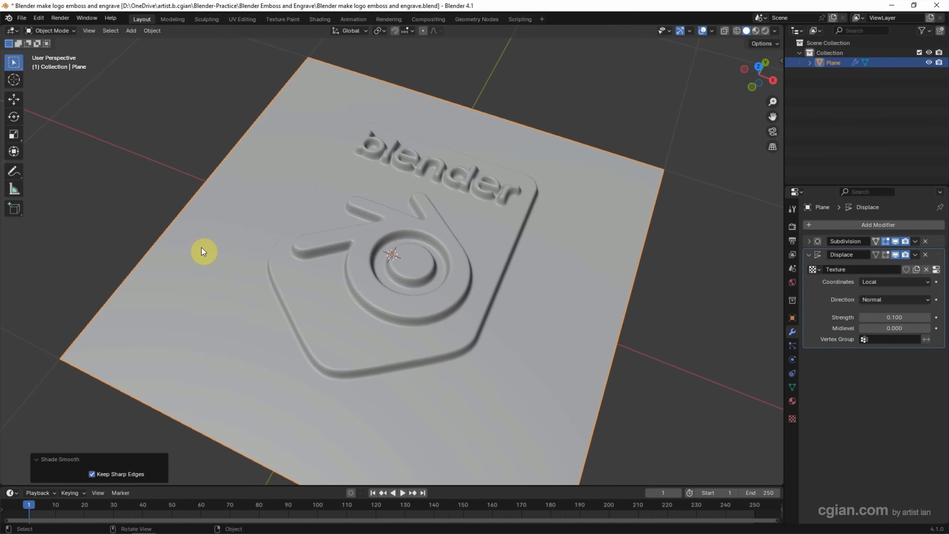
mouse_move(529, 285)
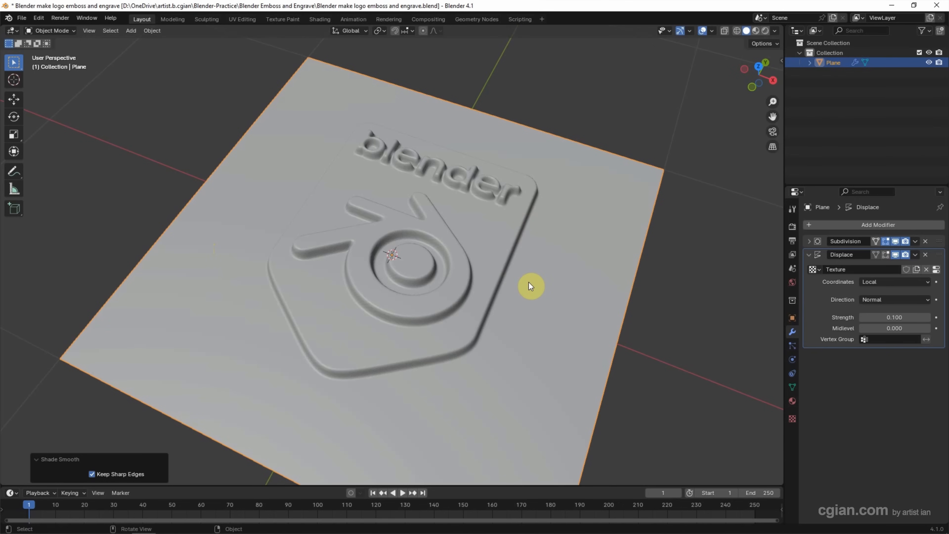
double_click(894, 316)
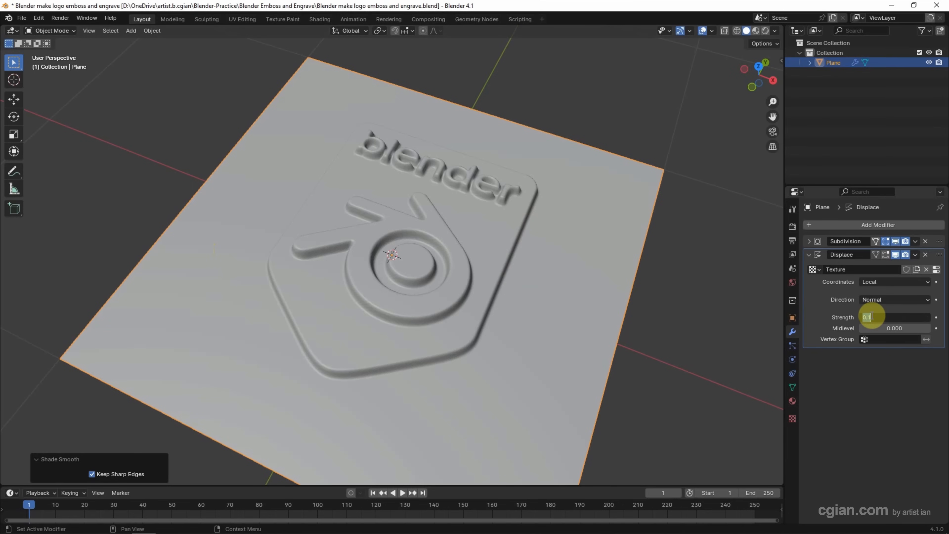